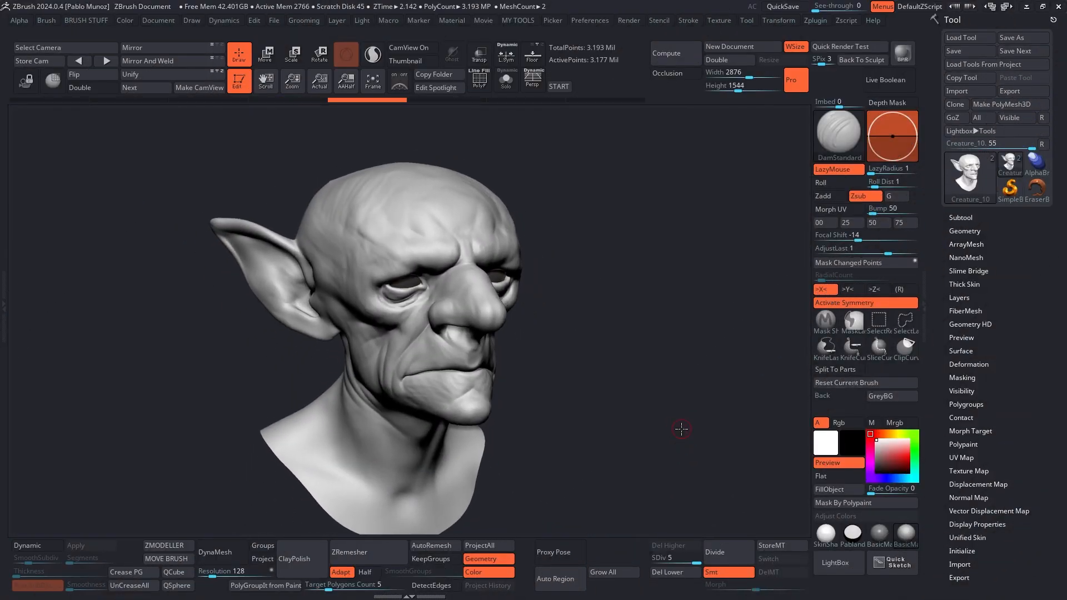
Step: Set LazyRadius to 96 and carve a DamStandard wrinkle crease across the goblin's forehead
{"action": "left_click_drag", "start_coordinate": [681, 429], "coordinate": [443, 250]}
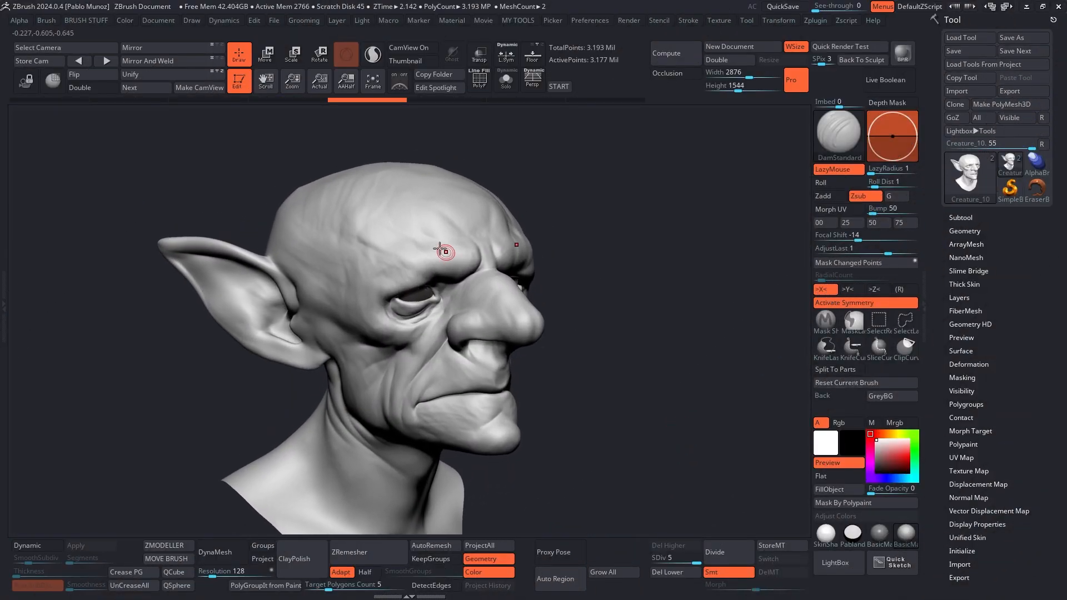
{"action": "left_click_drag", "start_coordinate": [443, 252], "coordinate": [544, 324]}
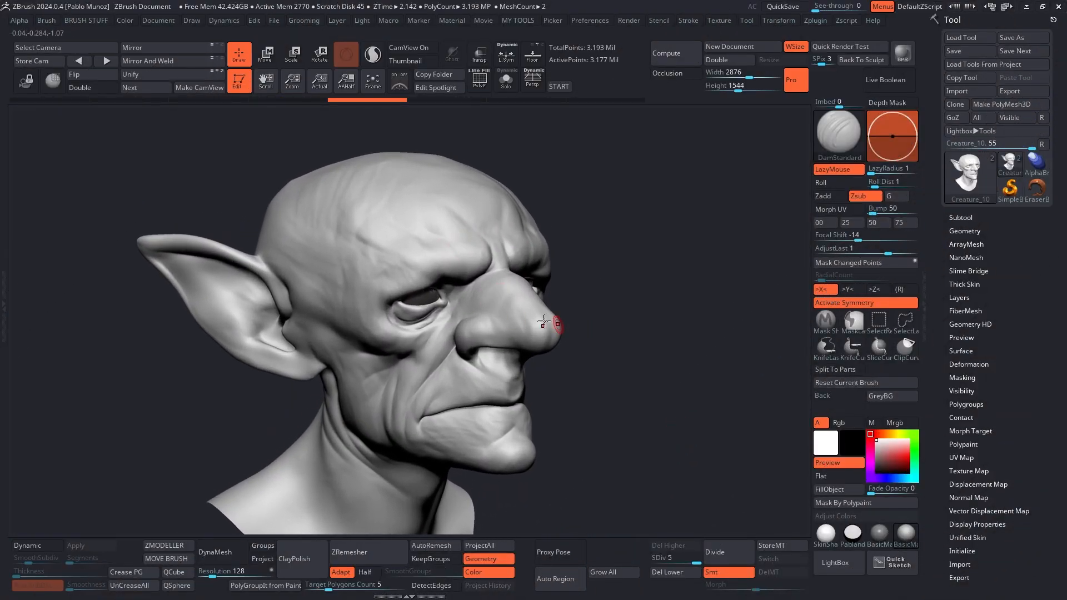
{"action": "left_click_drag", "start_coordinate": [545, 323], "coordinate": [393, 291]}
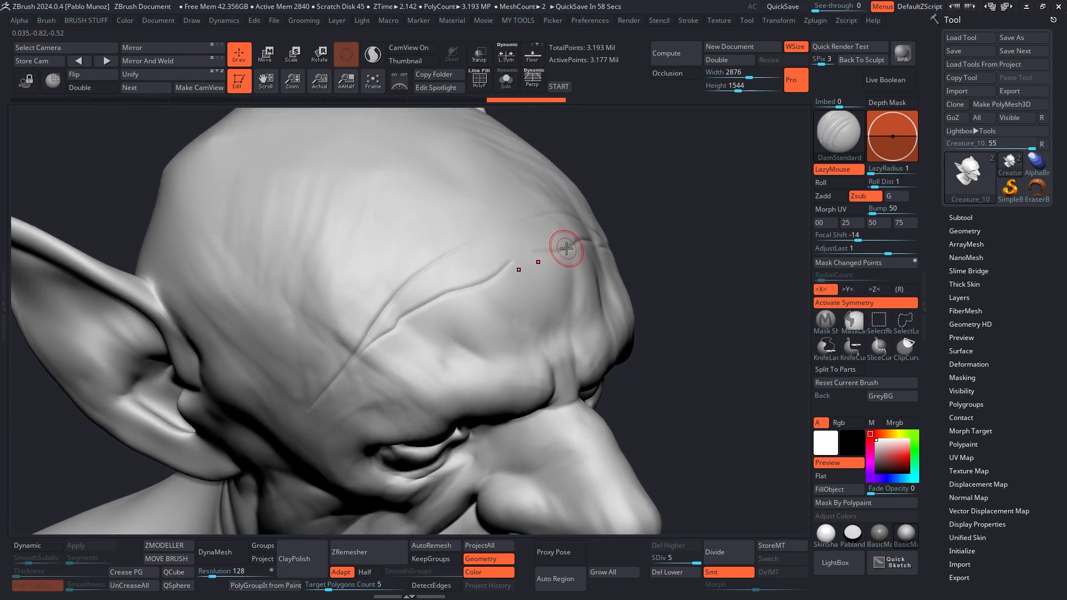
{"action": "left_click", "coordinate": [838, 182]}
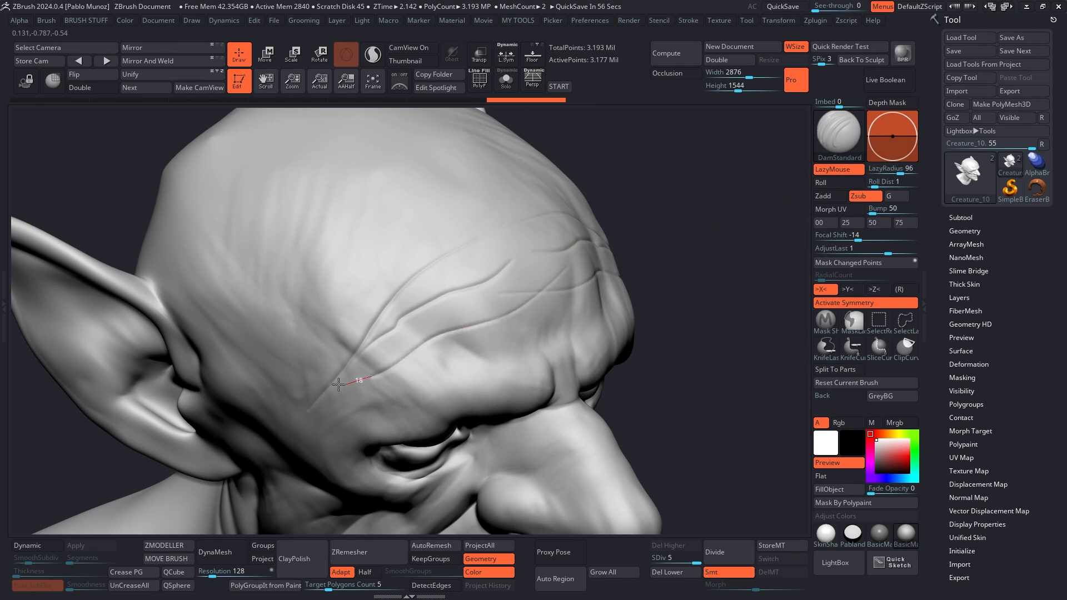
{"action": "left_click_drag", "start_coordinate": [345, 384], "coordinate": [370, 217]}
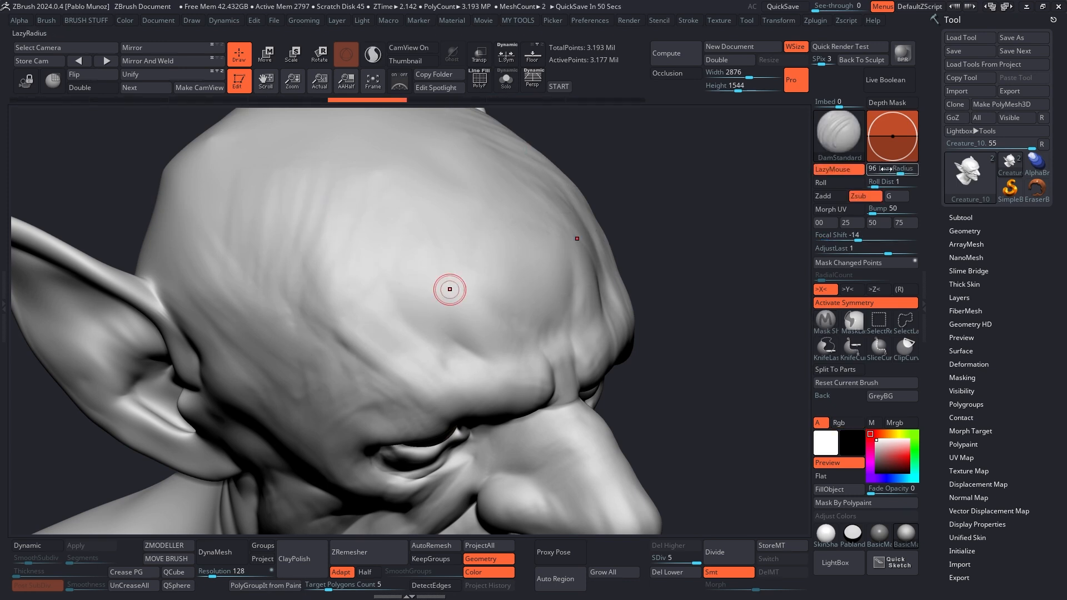
{"action": "mouse_move", "coordinate": [505, 298]}
{"action": "type", "text": "1"}
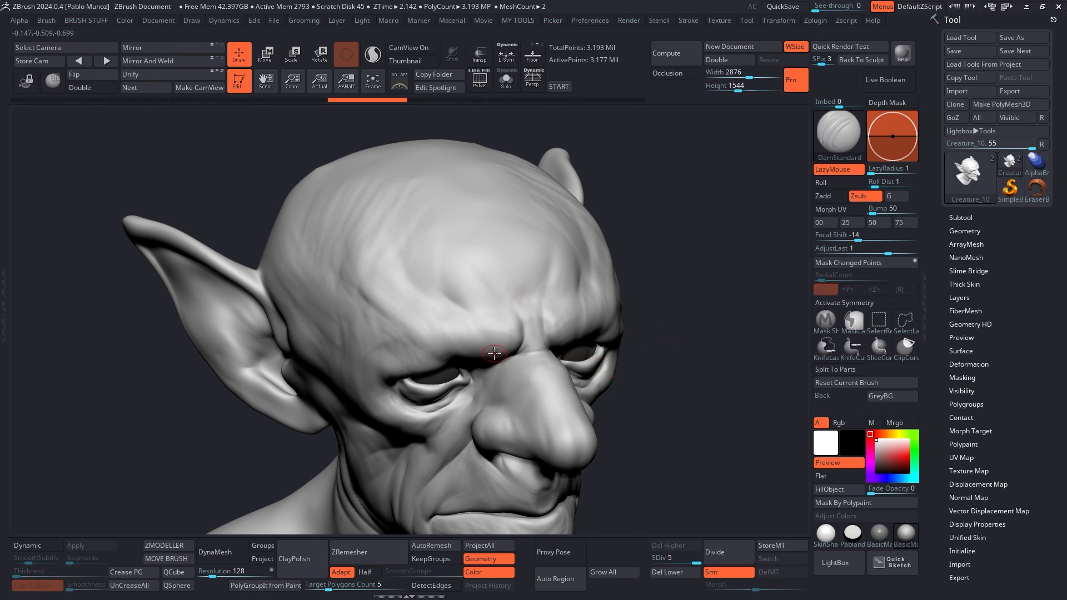
Step: Orbit the goblin head to face forward before calling up the Wacom radial menu
{"action": "left_click_drag", "start_coordinate": [493, 352], "coordinate": [664, 287]}
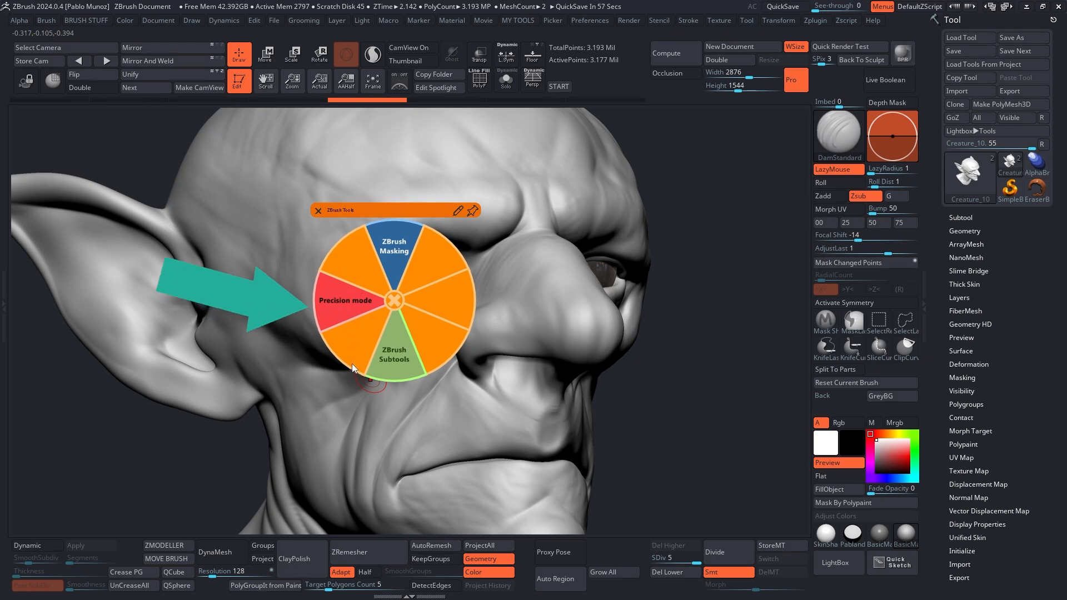
Step: Activate Wacom Precision mode centred on the goblin's eye area
{"action": "left_click", "coordinate": [348, 300]}
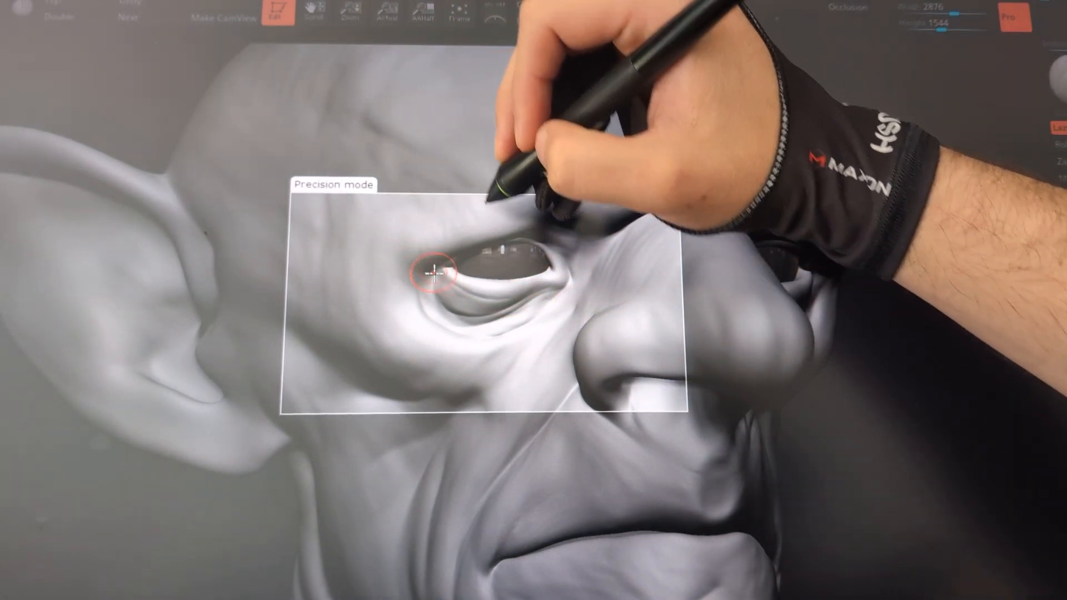
Step: Sculpt fine DamStandard creases along the goblin's lower eyelid, then recall the tablet shortcut wheel
{"action": "left_click_drag", "start_coordinate": [429, 273], "coordinate": [463, 299]}
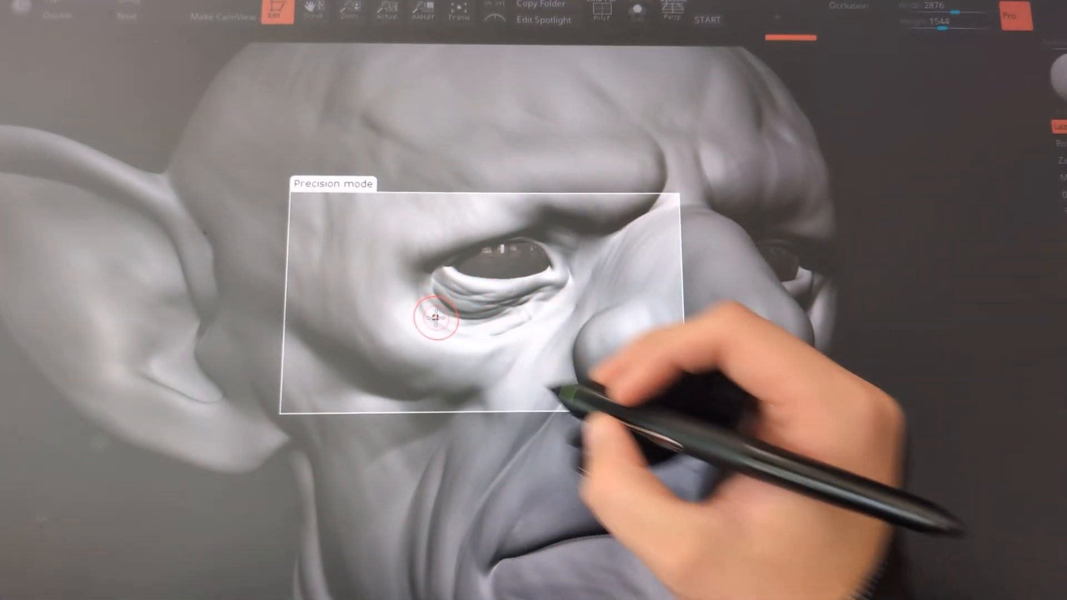
{"action": "left_click", "coordinate": [436, 317]}
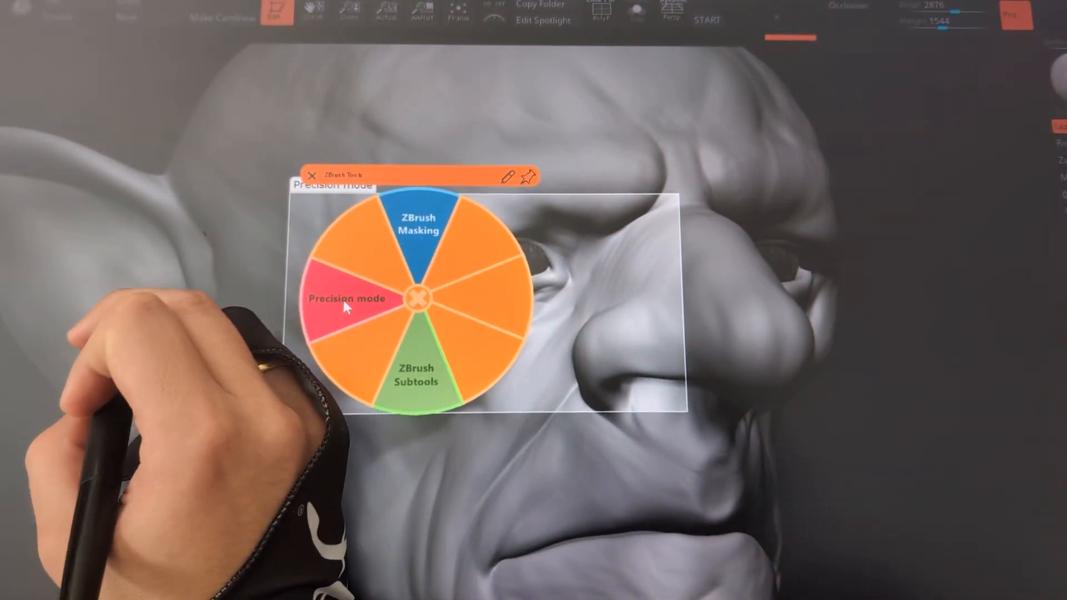
Step: Reactivate Precision mode at the inner eye corner beside the nose and tap to sculpt there
{"action": "left_click", "coordinate": [346, 299]}
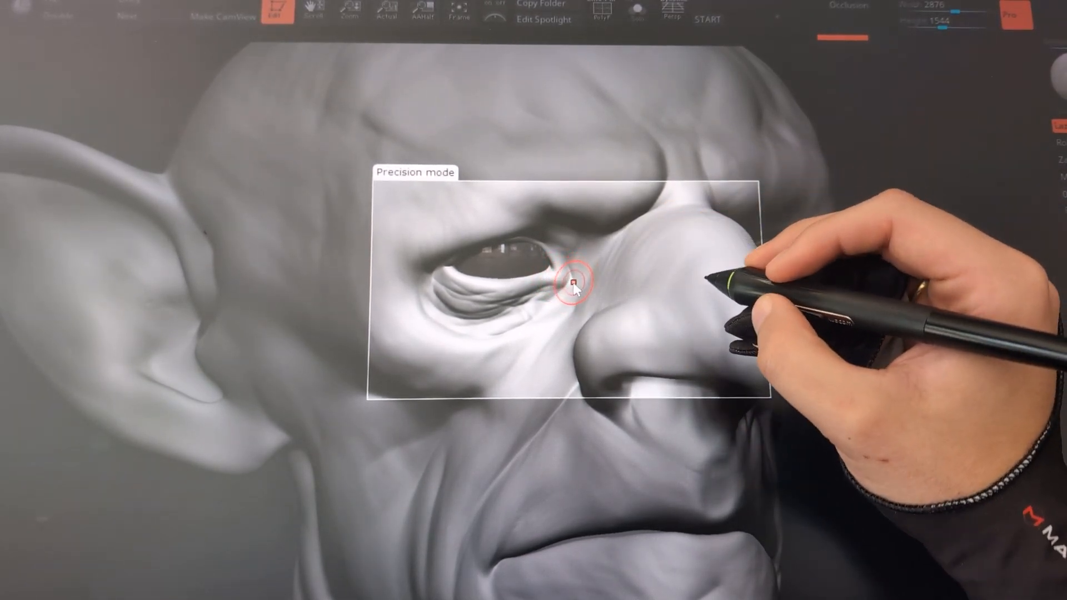
{"action": "left_click", "coordinate": [571, 282]}
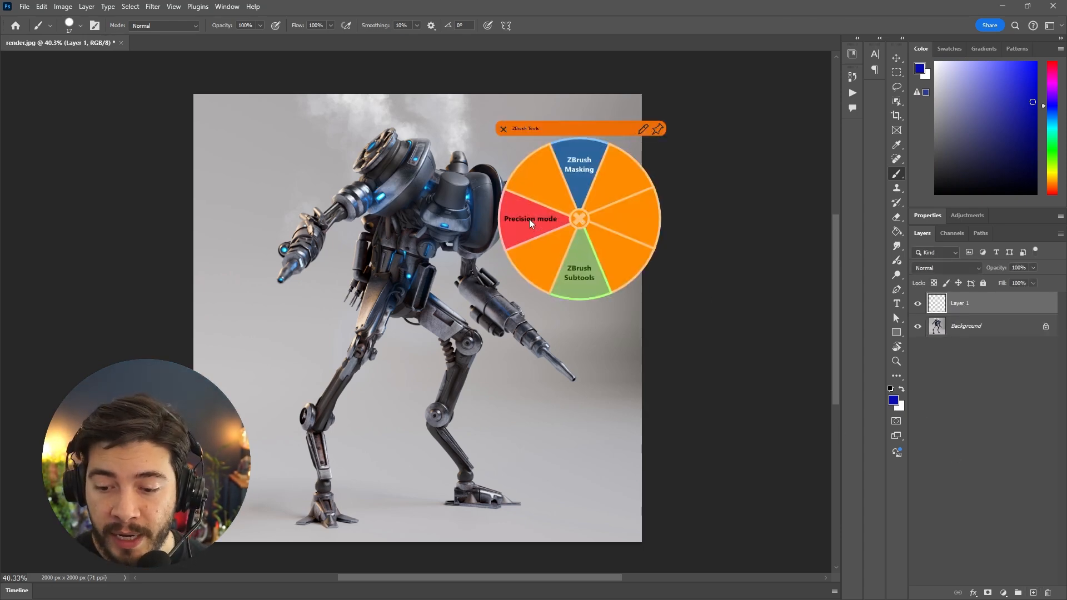
Step: Activate Wacom Precision mode over the robot's torso in Photoshop
{"action": "left_click", "coordinate": [530, 219]}
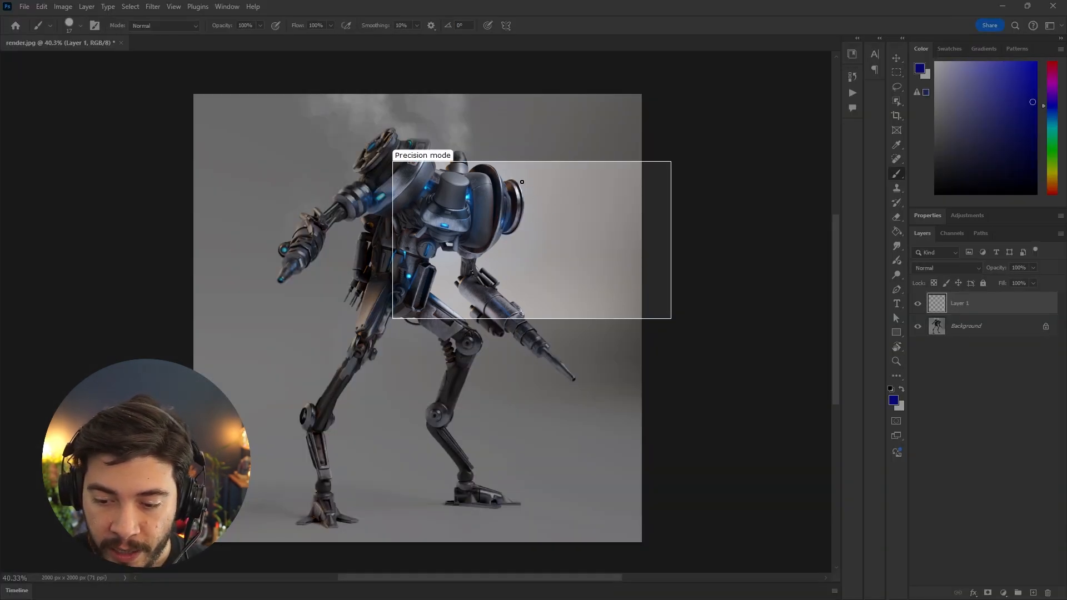
Step: Brush blue curves and a spiral on Layer 1 beside the robot's shoulder inside the precision frame
{"action": "left_click_drag", "start_coordinate": [523, 180], "coordinate": [532, 228]}
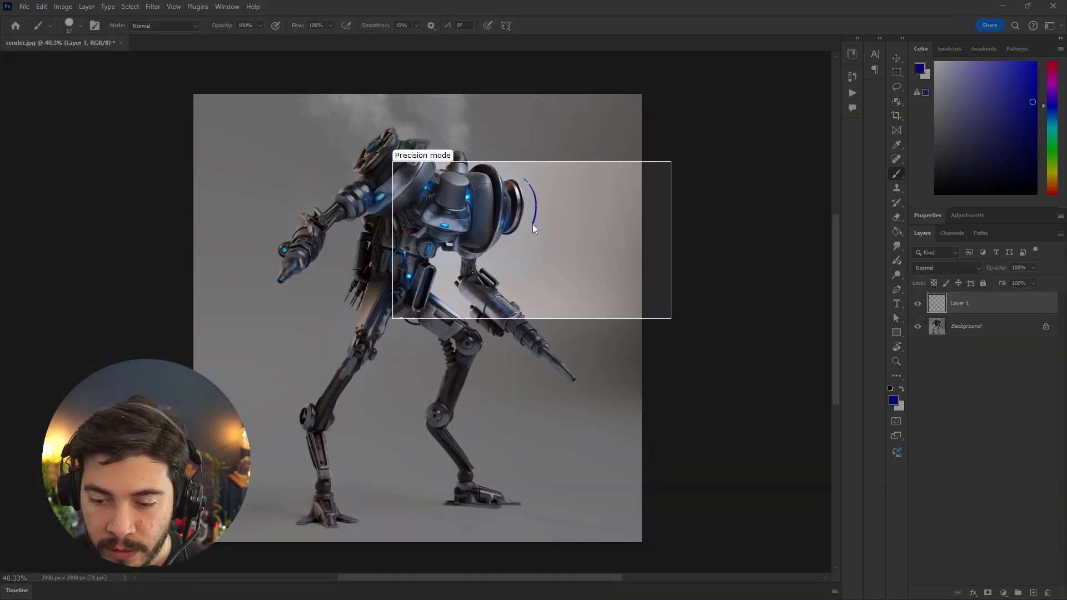
{"action": "left_click_drag", "start_coordinate": [534, 225], "coordinate": [523, 293]}
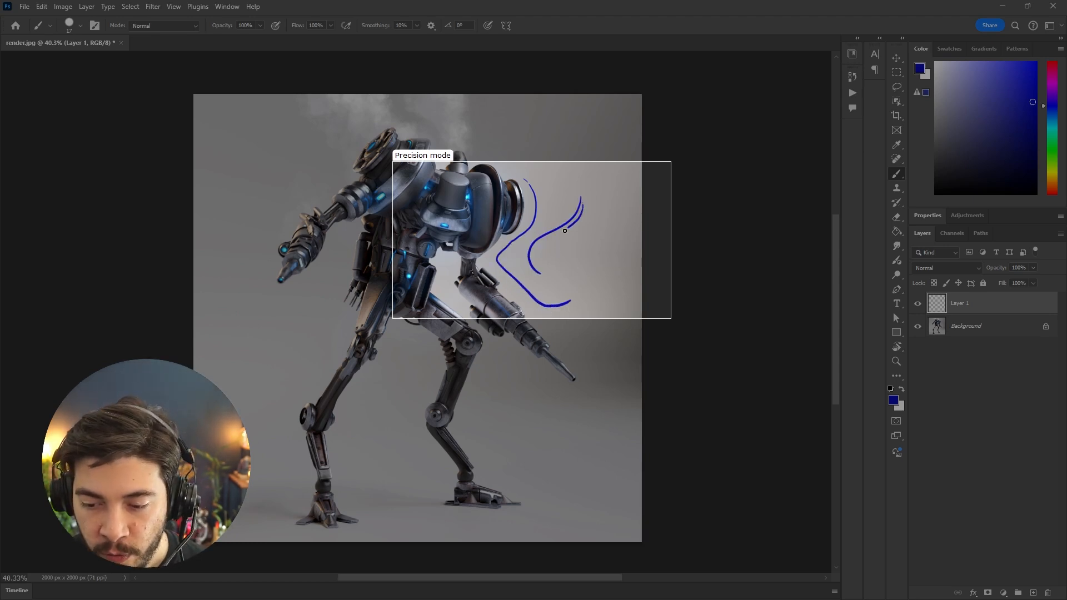
{"action": "left_click_drag", "start_coordinate": [565, 231], "coordinate": [540, 270]}
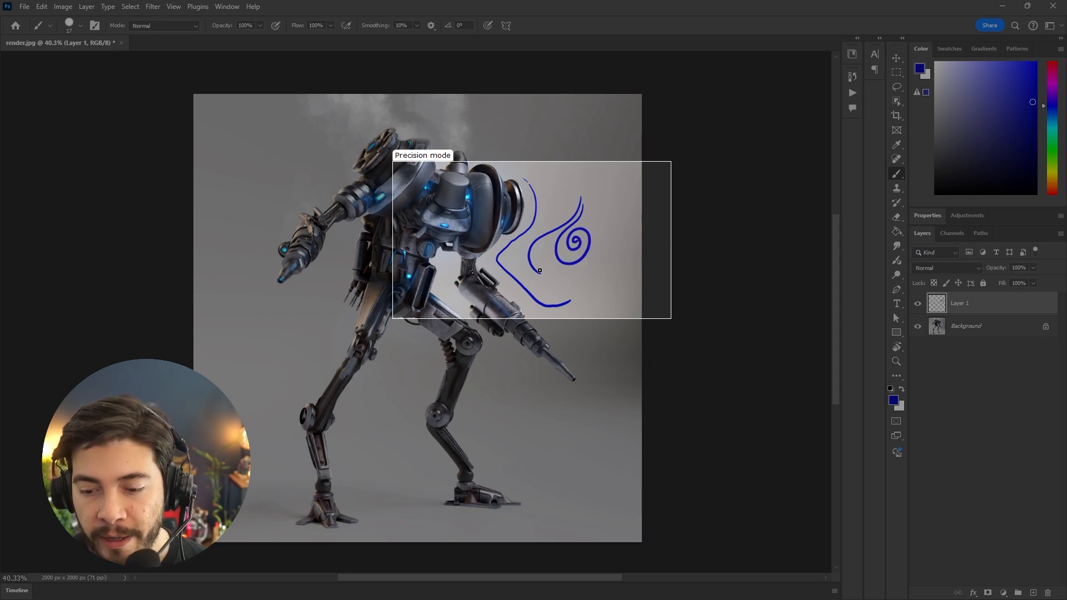